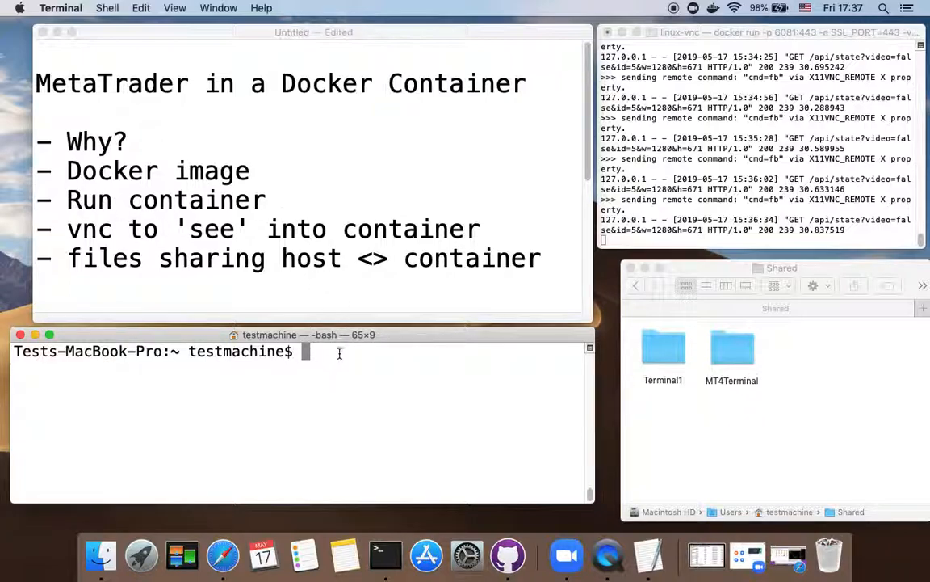
mouse_move(330, 354)
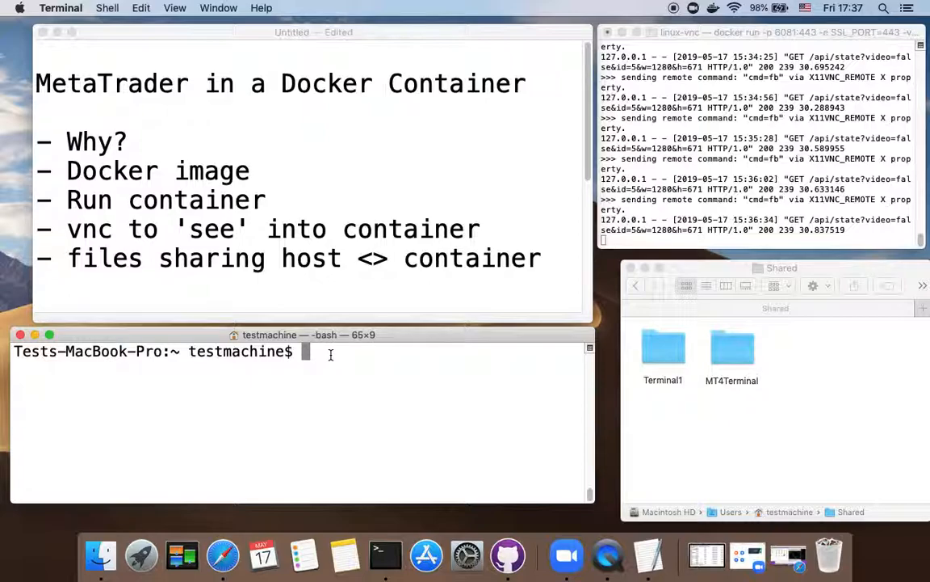
Step: Run 'docker ps' to confirm the vladdsm/mt4-wine-vnc container is up and healthy
text(docker)
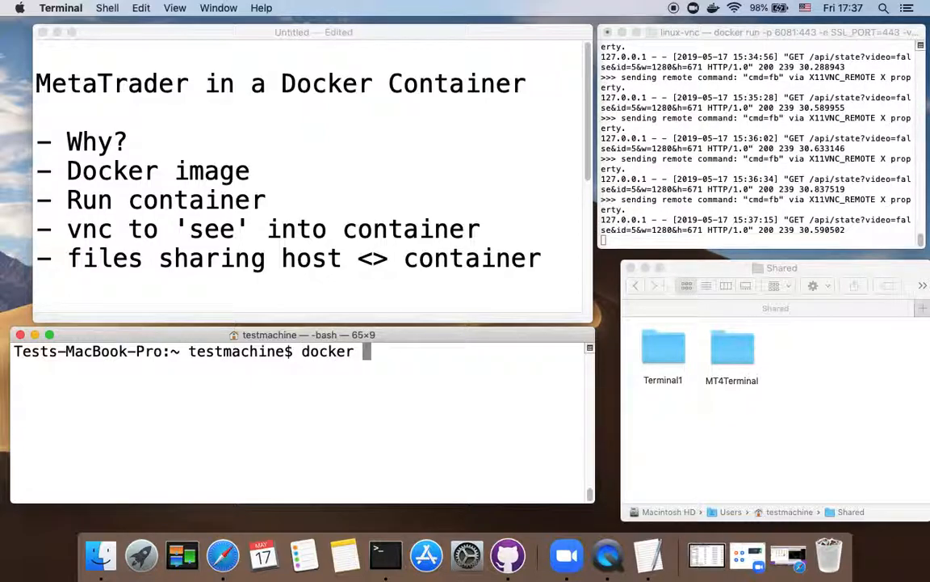
text(ps)
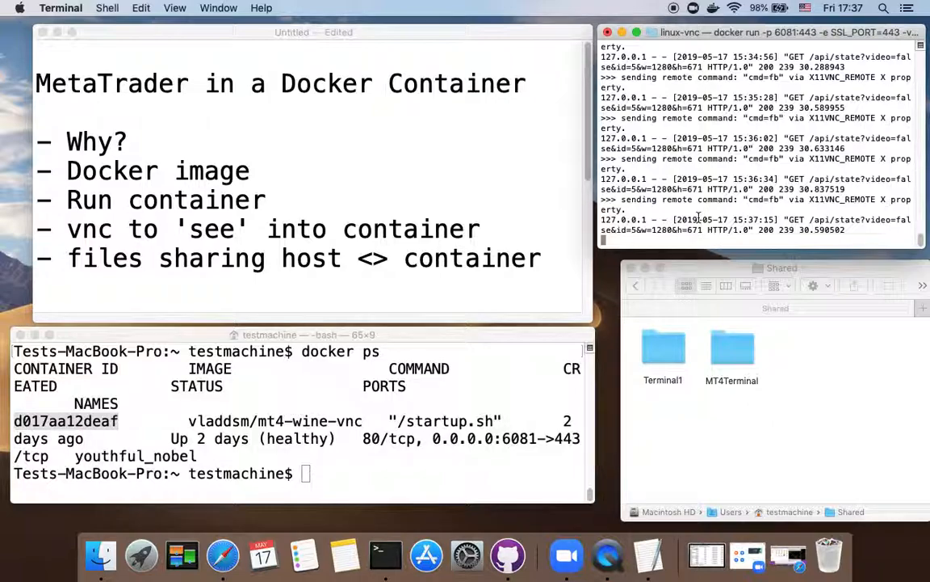
mouse_move(251, 426)
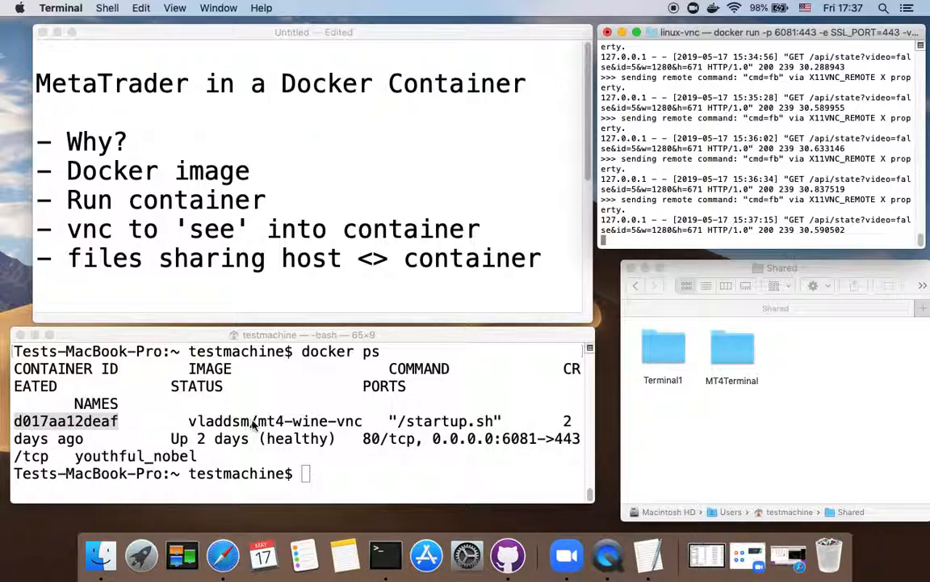
mouse_move(190, 421)
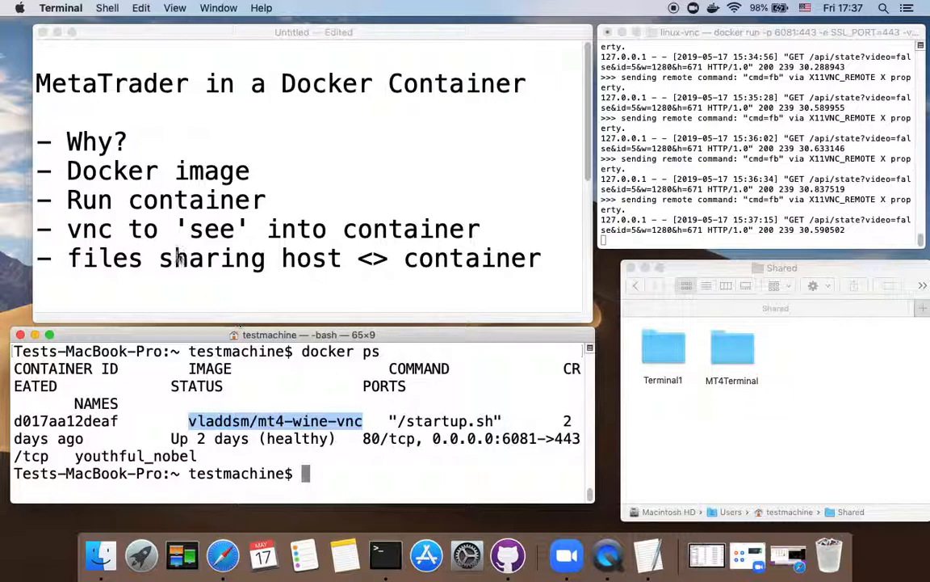
mouse_move(591, 160)
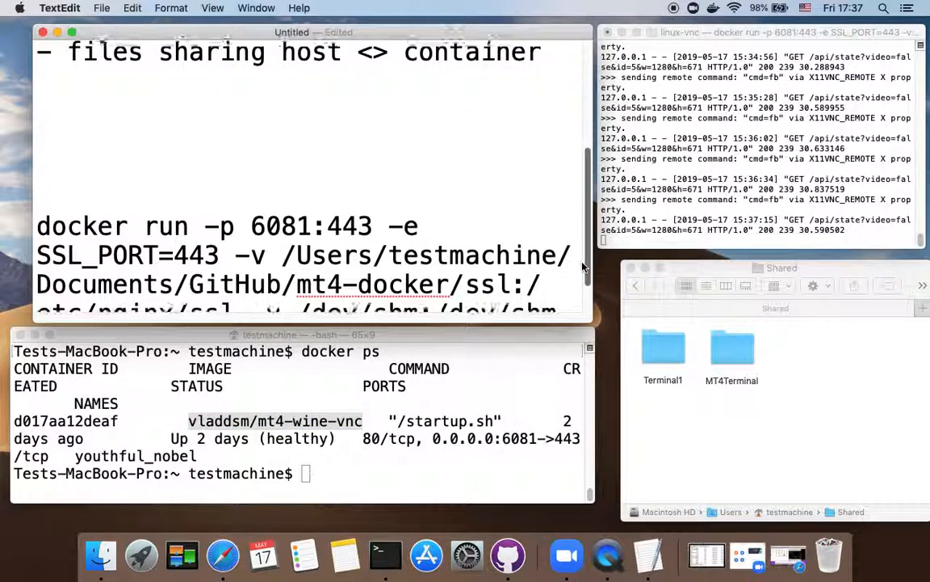
scroll(down, 3)
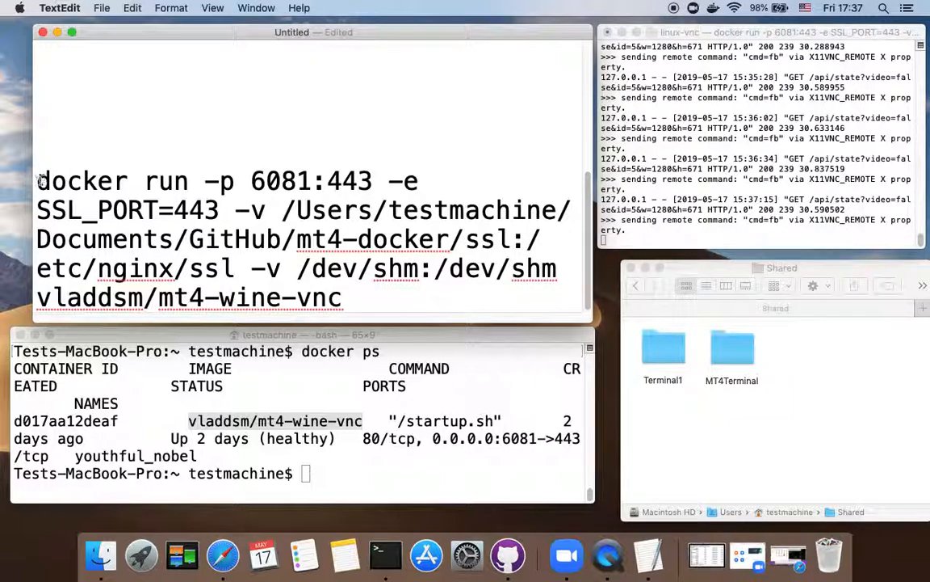
drag(36, 181, 190, 181)
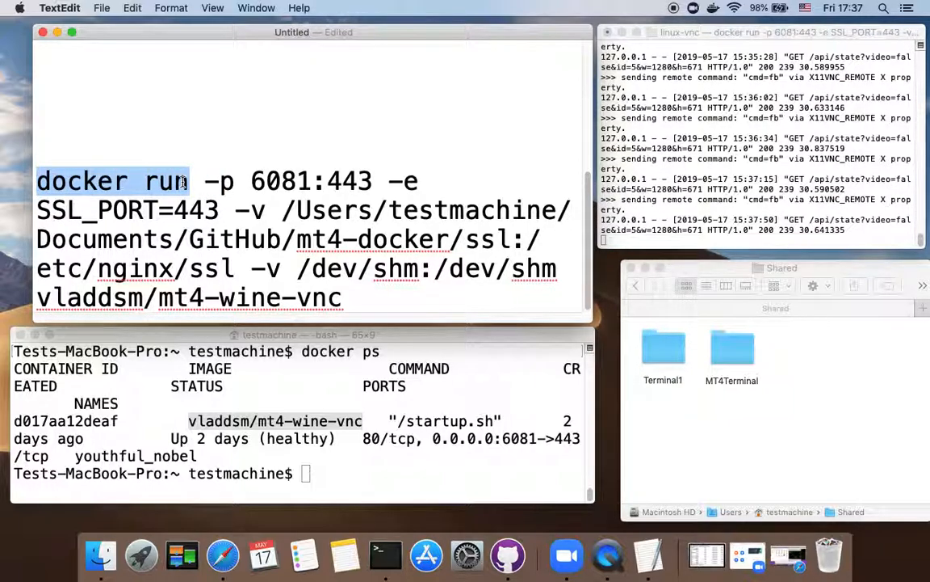
click(204, 180)
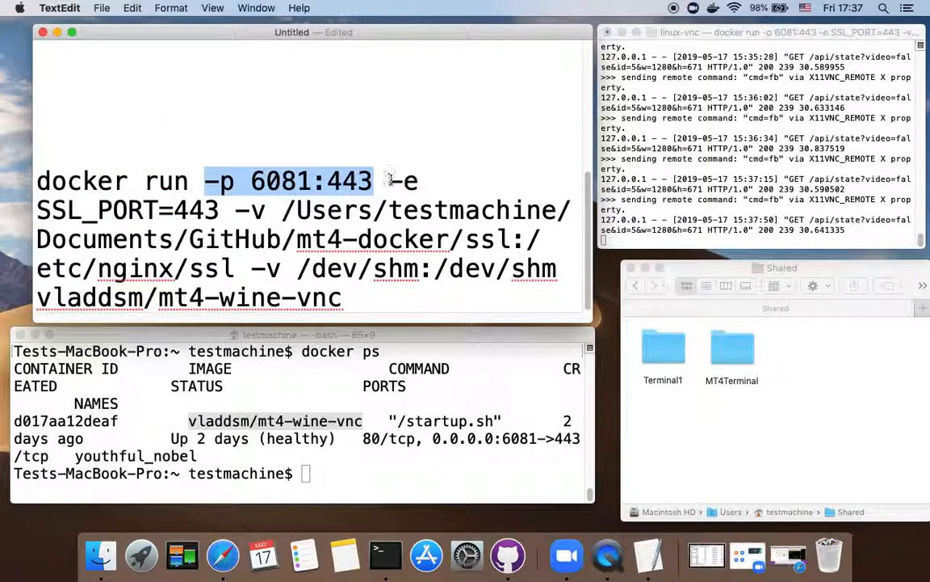
drag(384, 181, 412, 210)
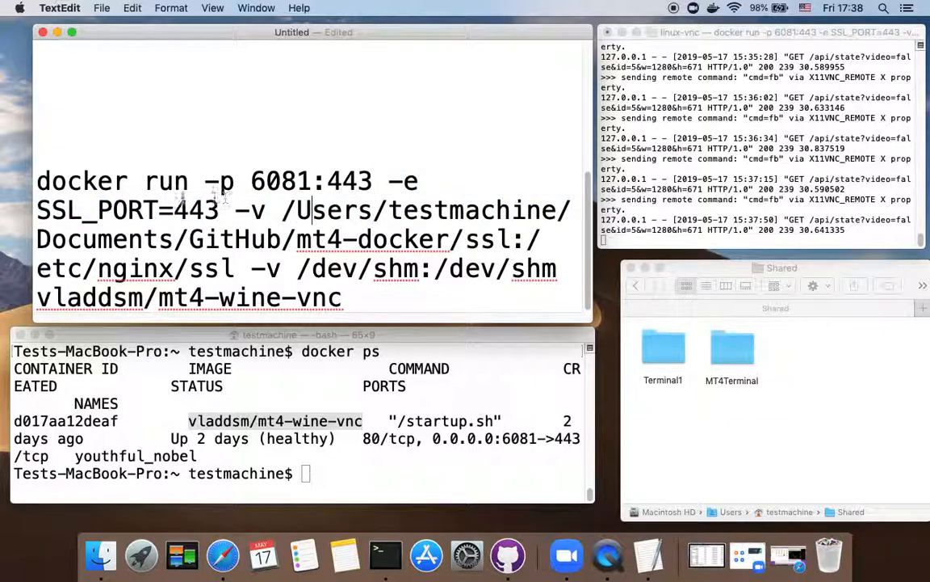
double_click(125, 210)
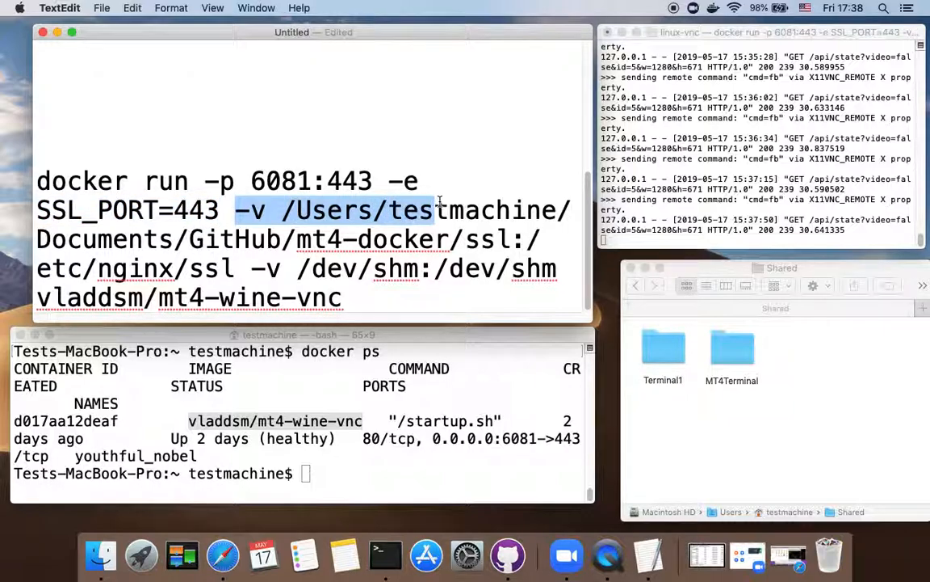
drag(436, 210, 501, 239)
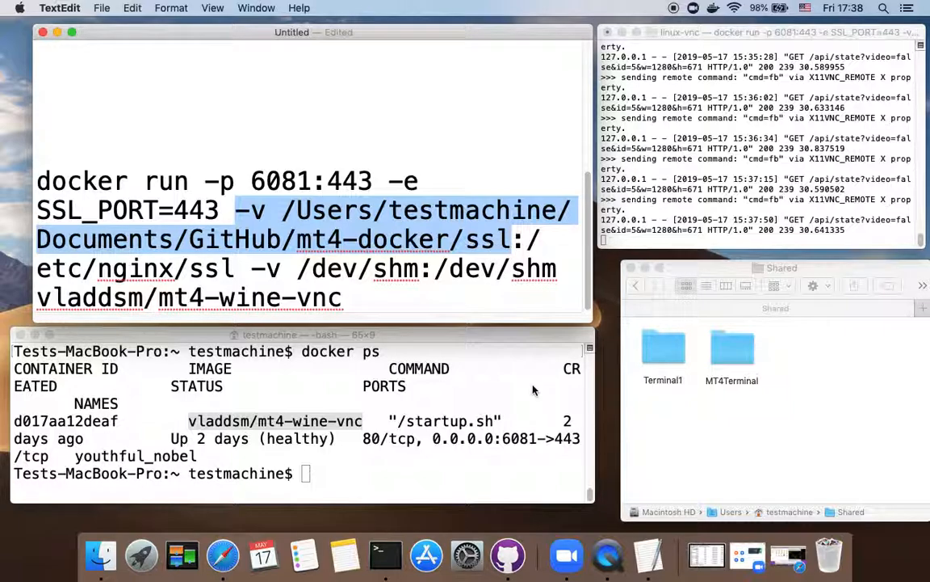
click(526, 239)
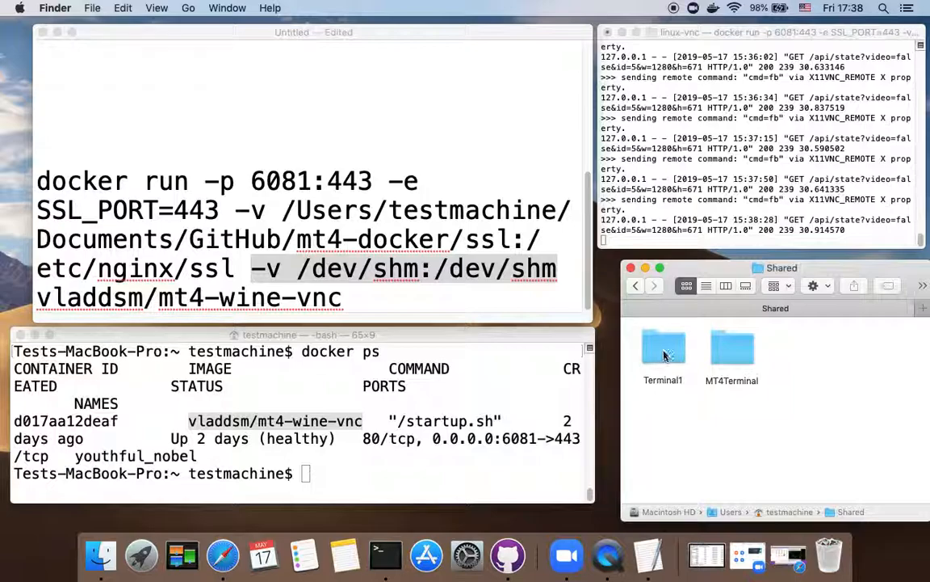
mouse_move(662, 348)
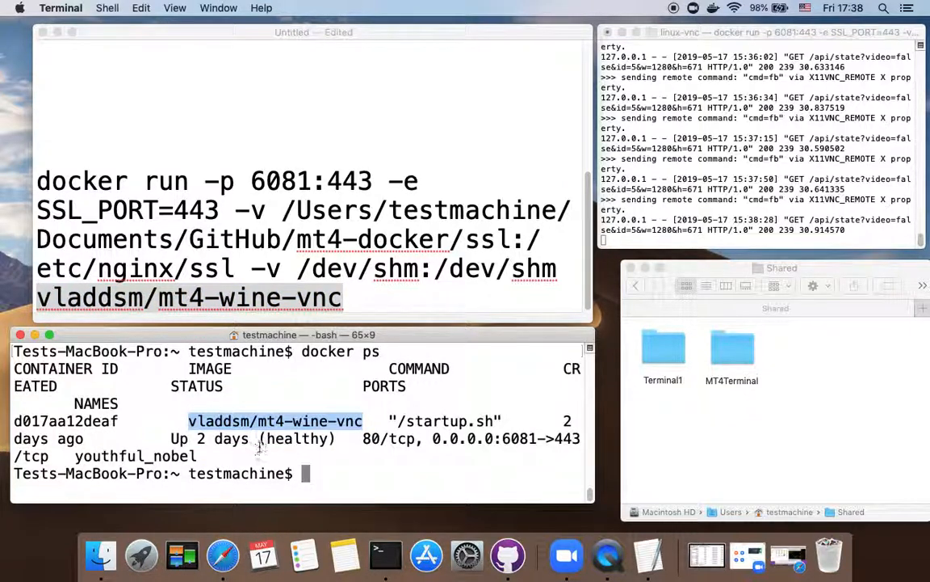
mouse_move(377, 367)
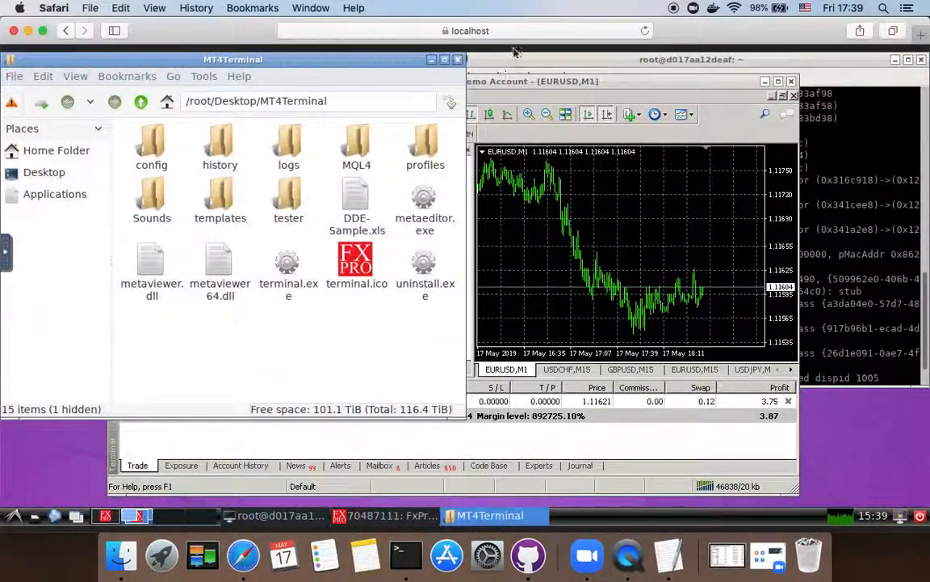
Step: Open a blank new Safari tab with the address bar ready for input
click(469, 30)
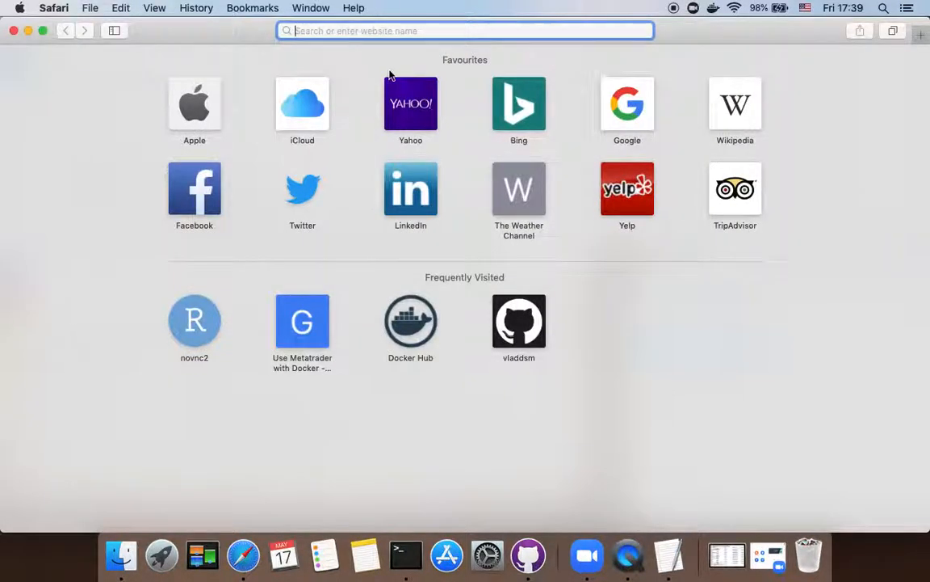
text(http://localhost:4000)
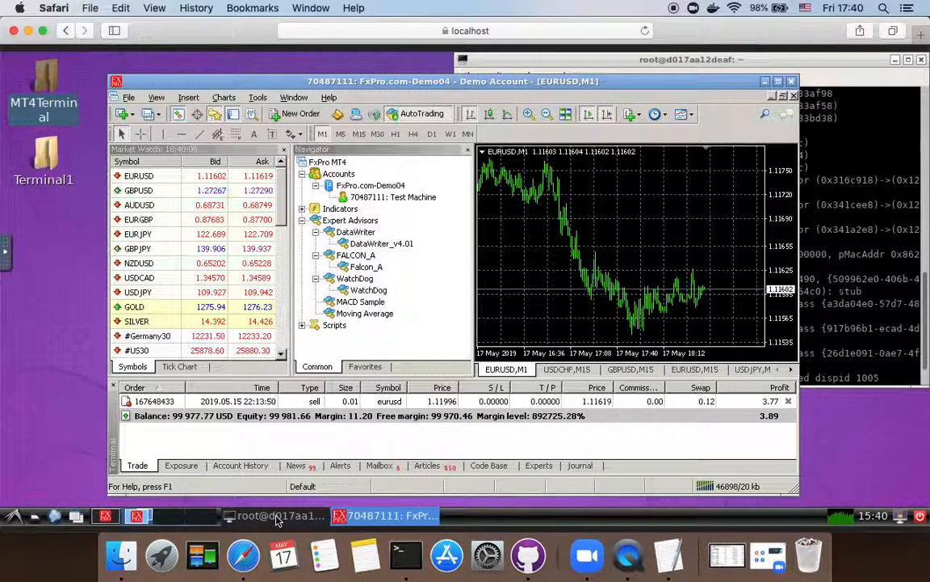
Step: Leave the noVNC desktop and return to the TextEdit talk outline notes
click(280, 515)
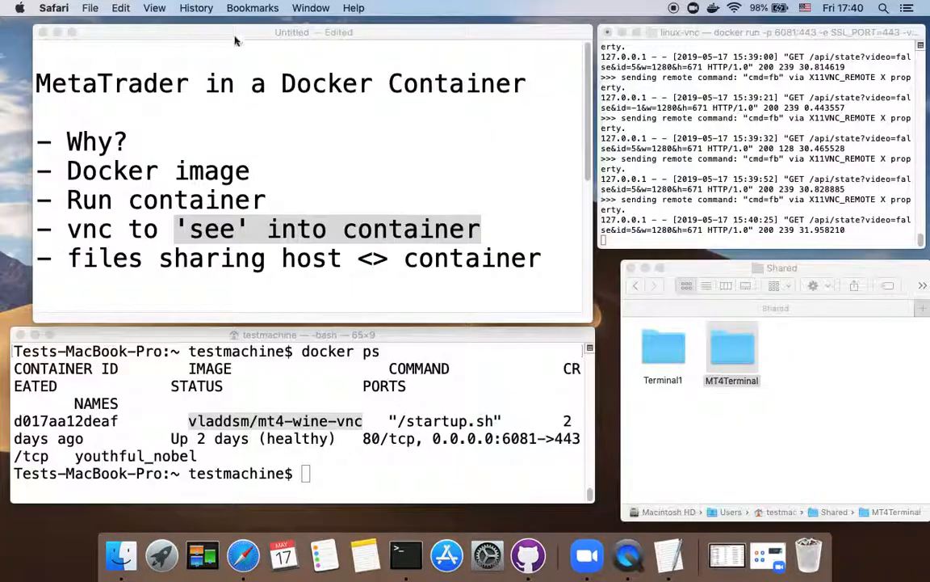
mouse_move(442, 229)
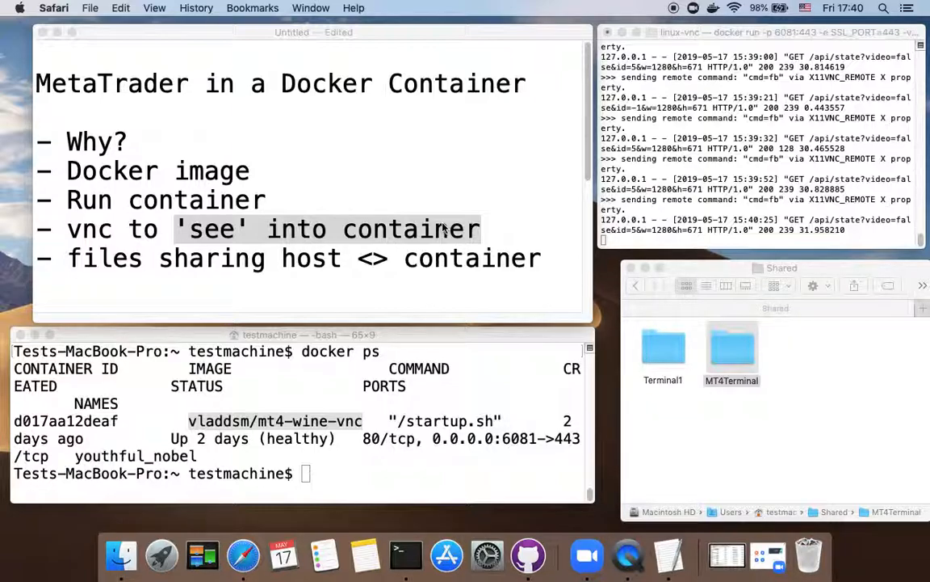
mouse_move(644, 11)
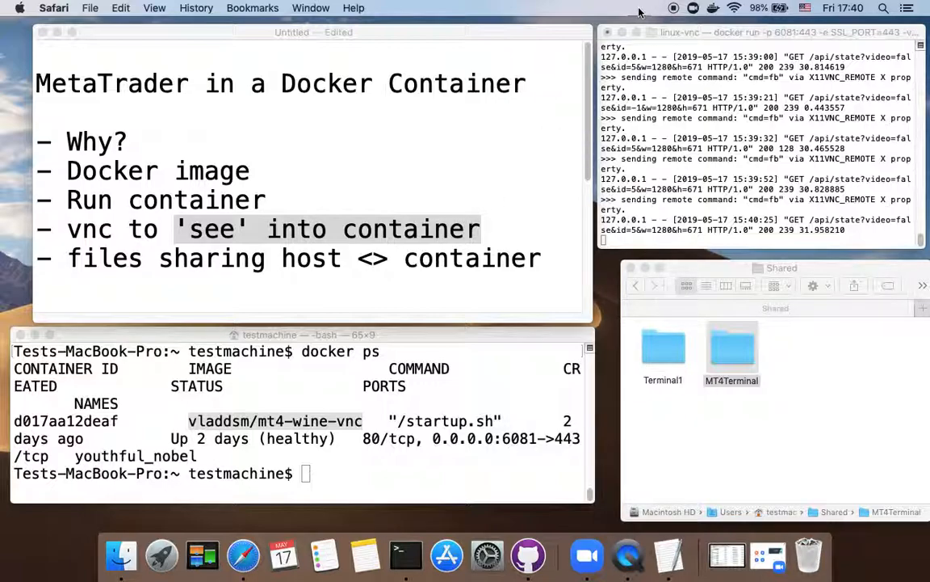